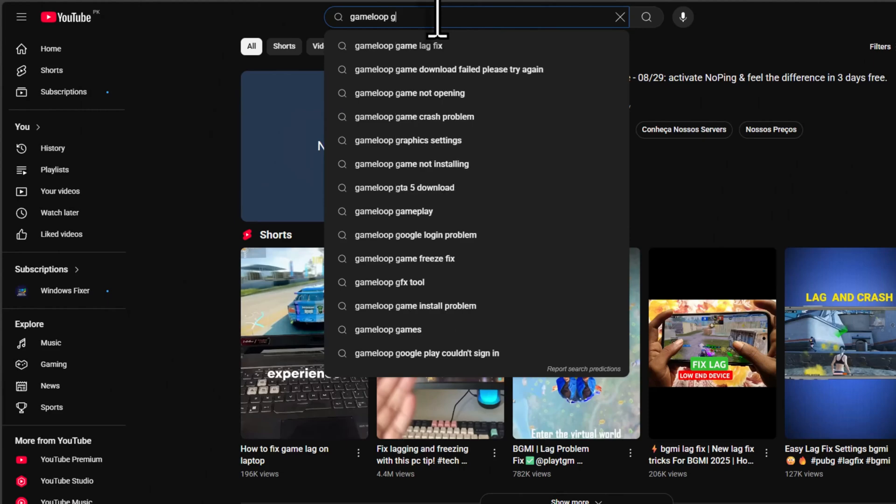
Search YouTube for 'gameloop game lag fix' and scroll through the video results.
{"action": "left_click", "coordinate": [398, 46]}
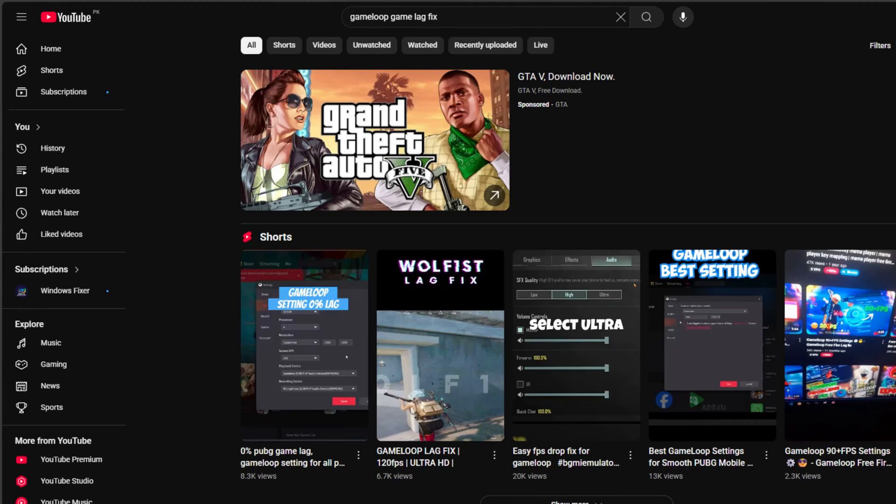
{"action": "scroll", "scroll_direction": "down", "scroll_amount": 3}
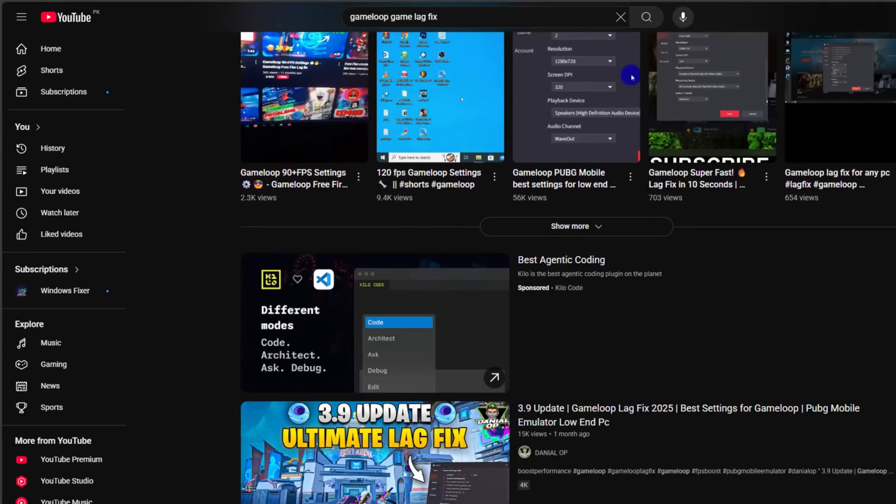
{"action": "scroll", "scroll_direction": "down", "scroll_amount": 3}
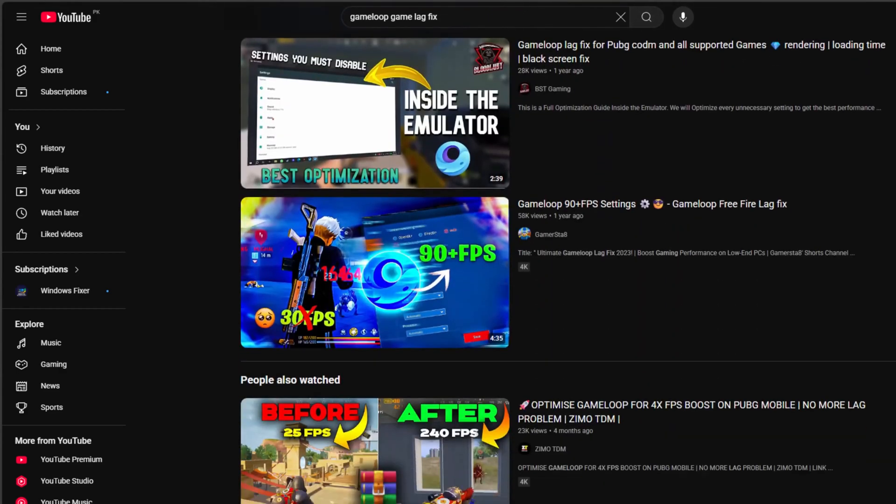
{"action": "scroll", "scroll_direction": "down", "scroll_amount": 3}
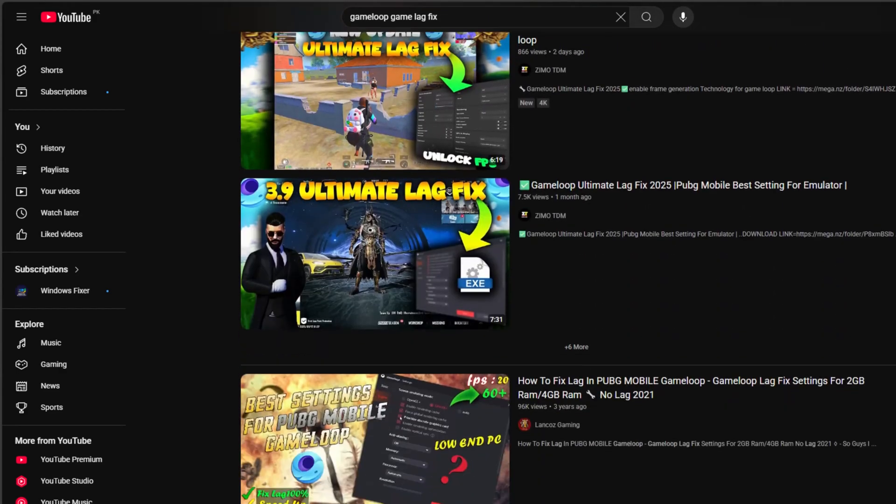
{"action": "scroll", "scroll_direction": "down", "scroll_amount": 3}
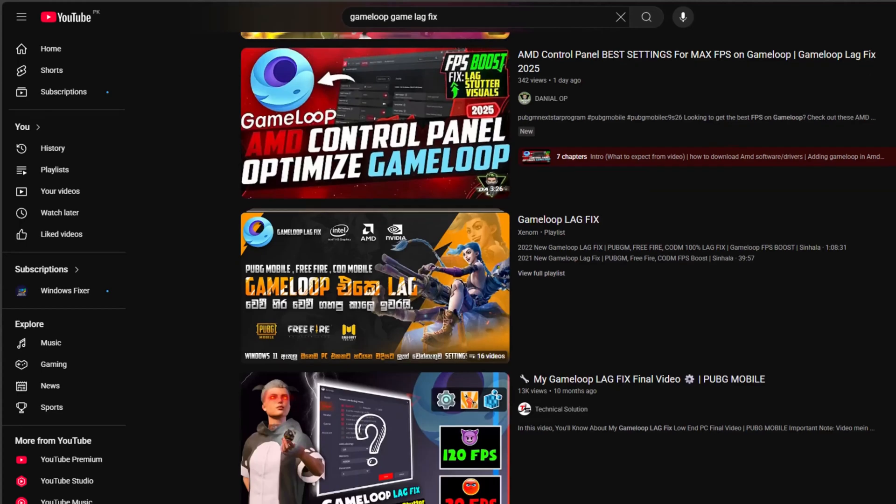
{"action": "scroll", "scroll_direction": "down", "scroll_amount": 3}
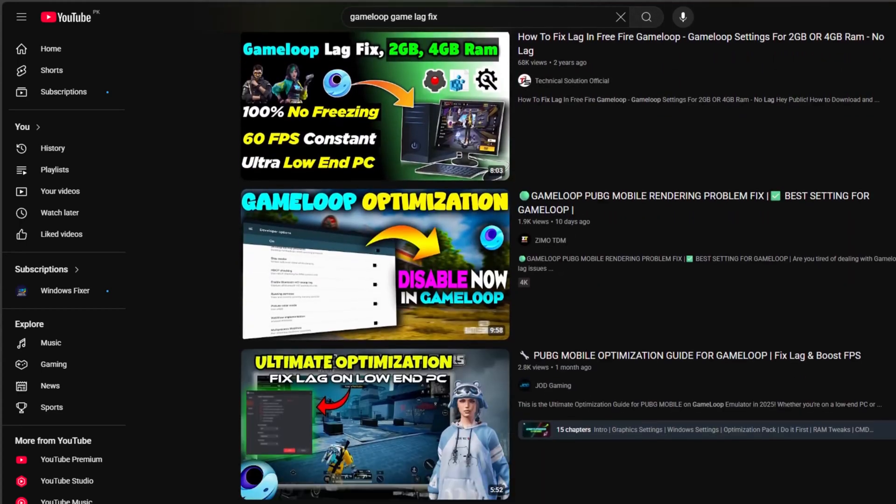
{"action": "scroll", "scroll_direction": "down", "scroll_amount": 3}
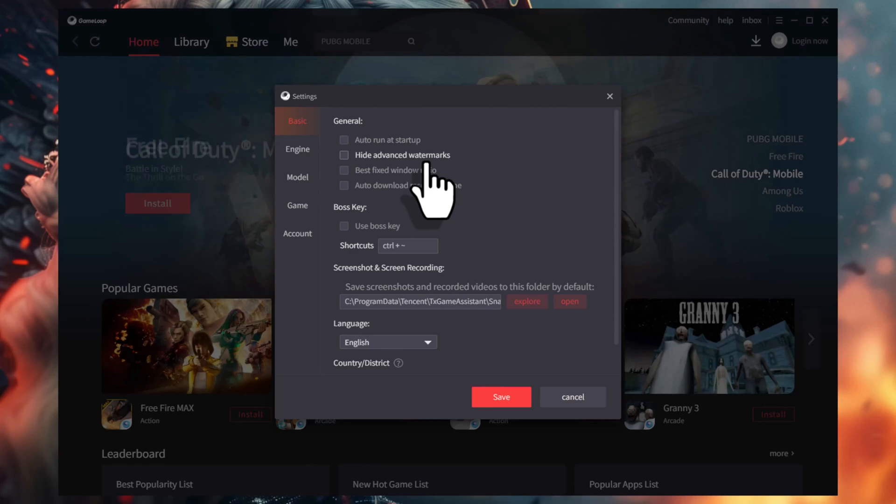
{"action": "mouse_move", "coordinate": [357, 195]}
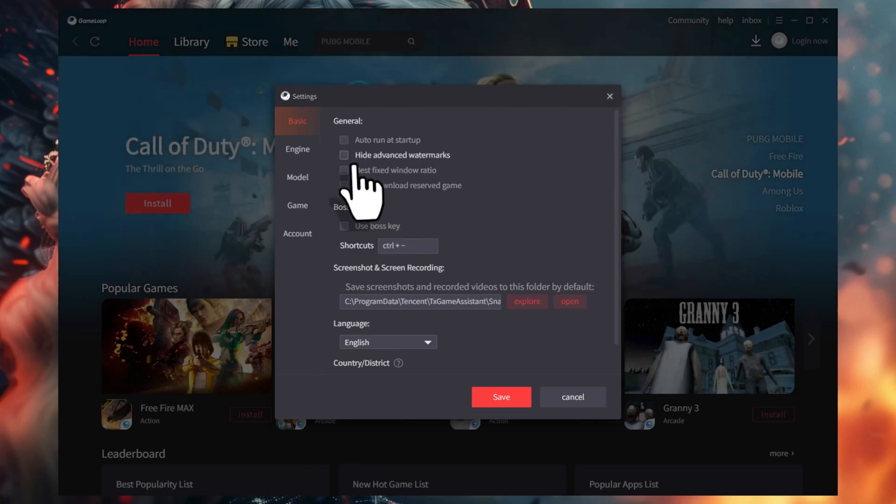
{"action": "mouse_move", "coordinate": [371, 171]}
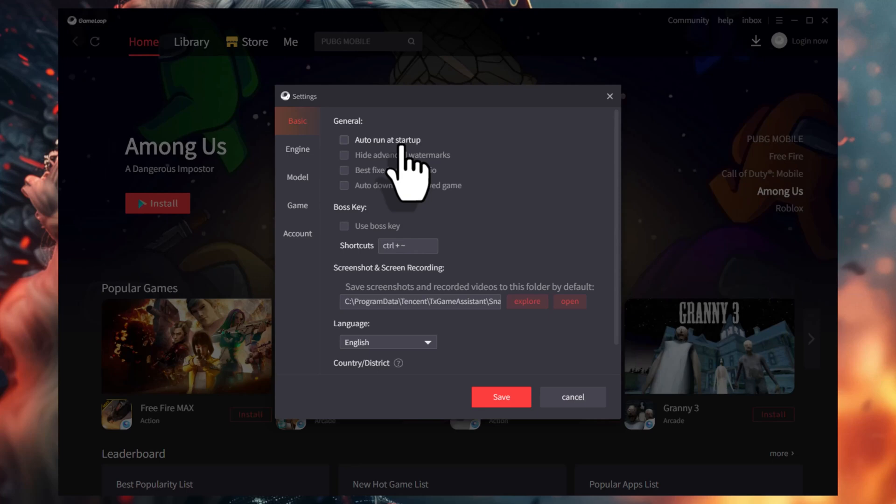
{"action": "mouse_move", "coordinate": [217, 178]}
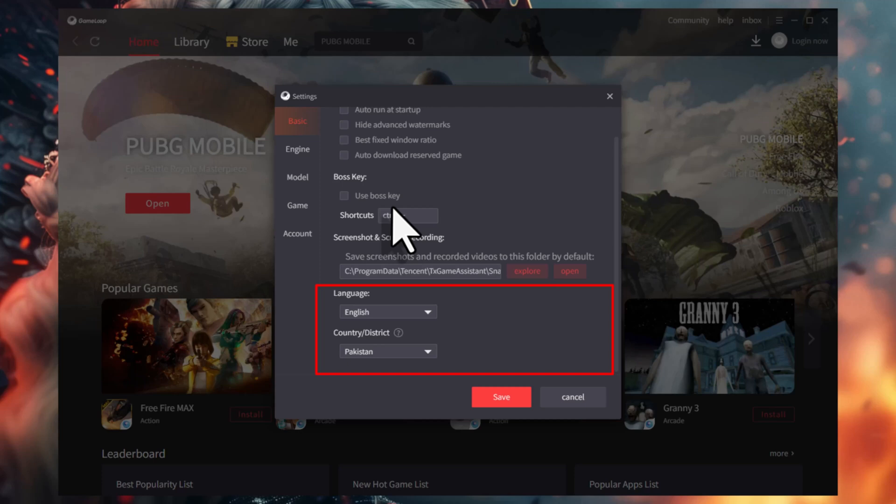
{"action": "scroll", "scroll_direction": "up", "scroll_amount": 3}
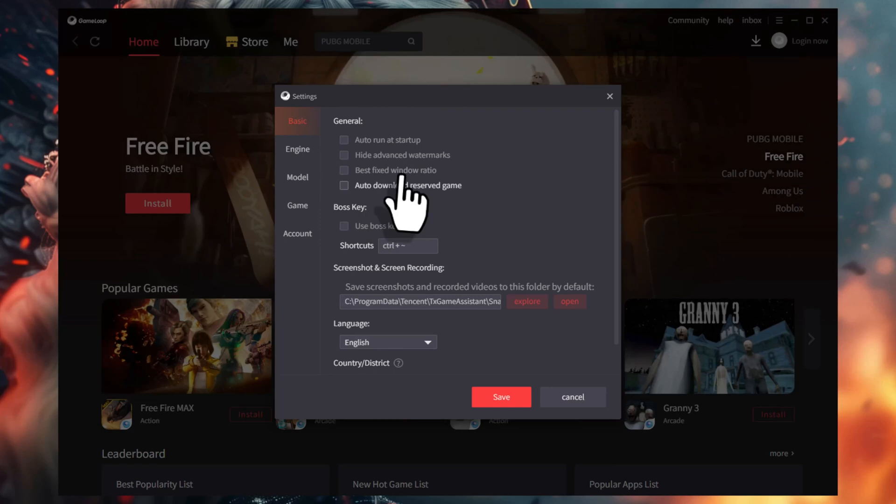
Switch GameLoop settings to Engine, keeping OpenGL+ as the screen rendering mode.
{"action": "left_click", "coordinate": [297, 148]}
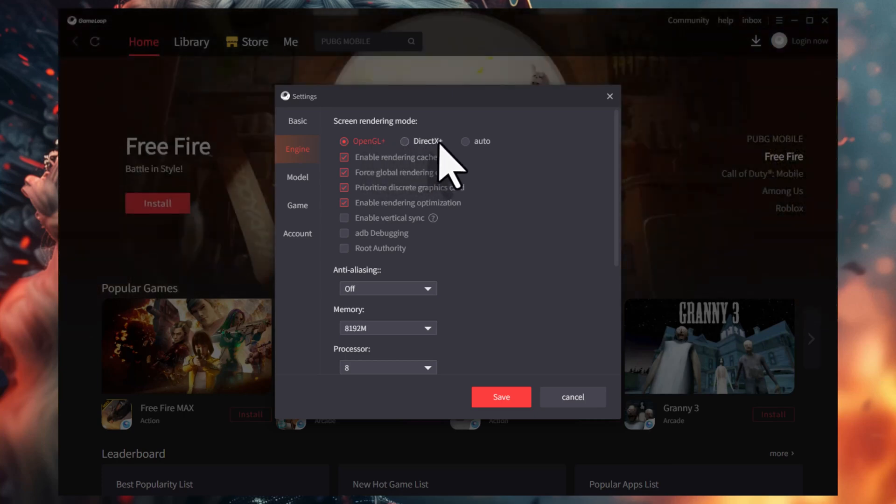
{"action": "mouse_move", "coordinate": [366, 166]}
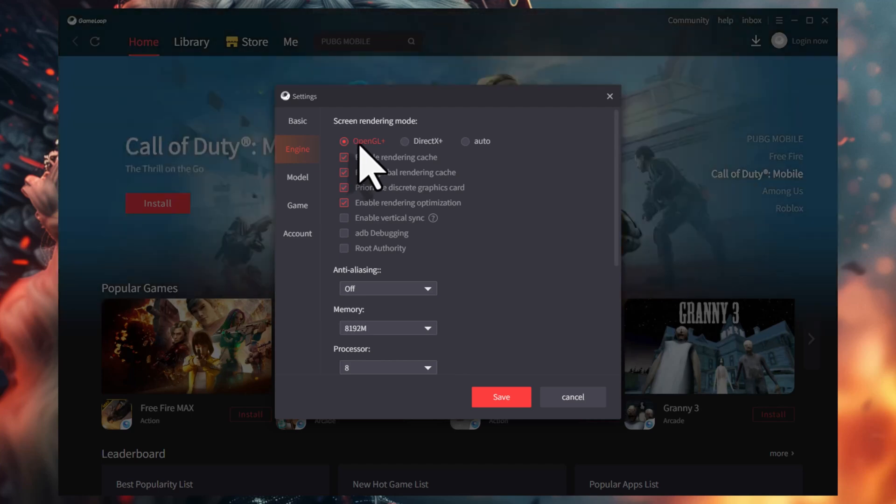
{"action": "mouse_move", "coordinate": [373, 171]}
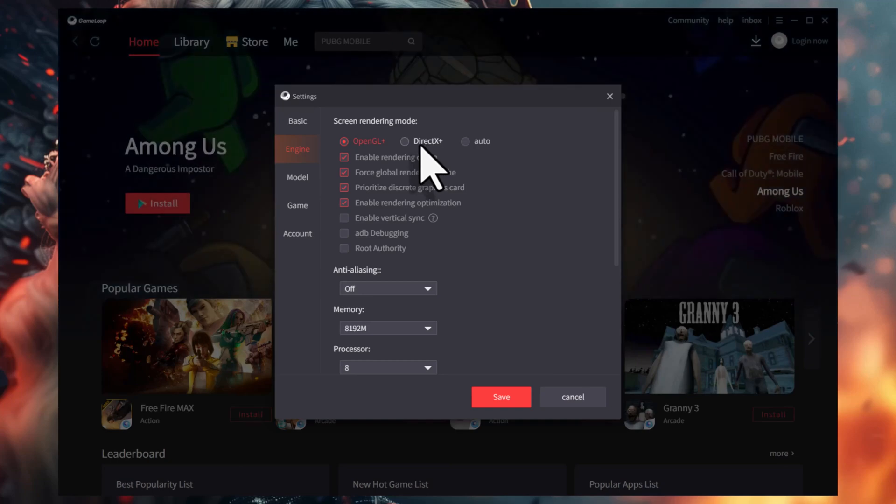
{"action": "mouse_move", "coordinate": [429, 166]}
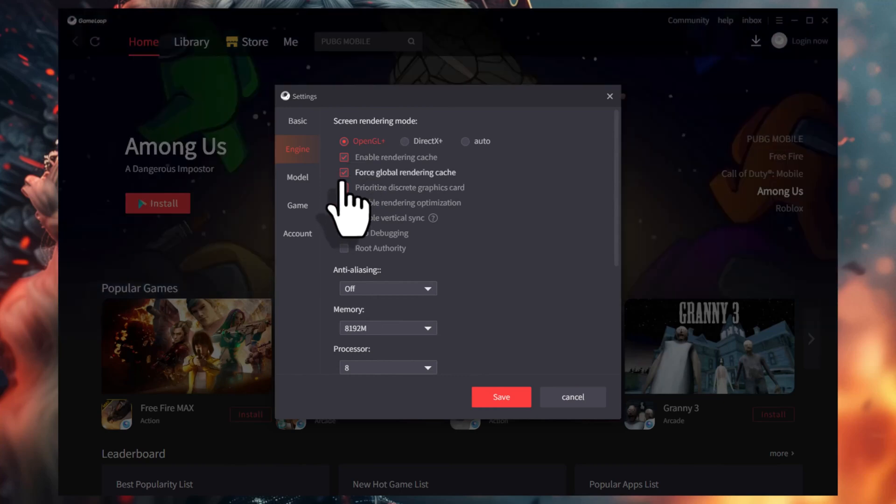
Keep global rendering cache forced on and the discrete graphics card prioritized, vertical sync off.
{"action": "left_click", "coordinate": [343, 187]}
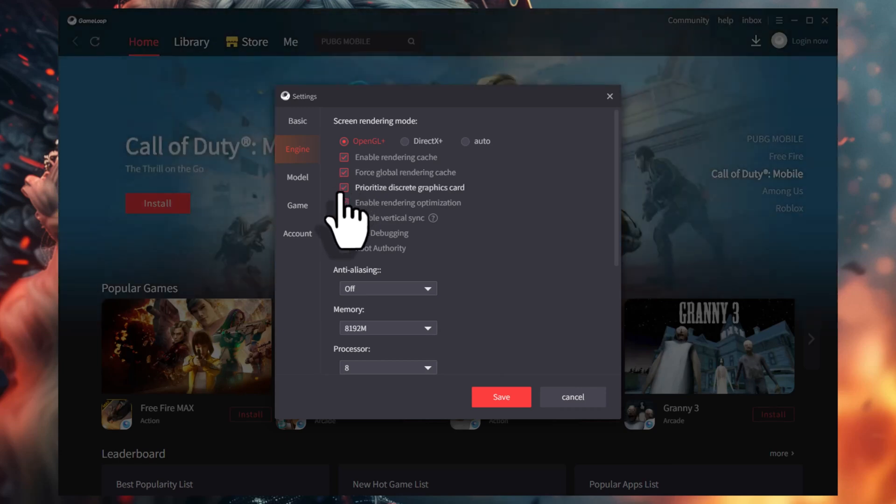
{"action": "left_click", "coordinate": [344, 203]}
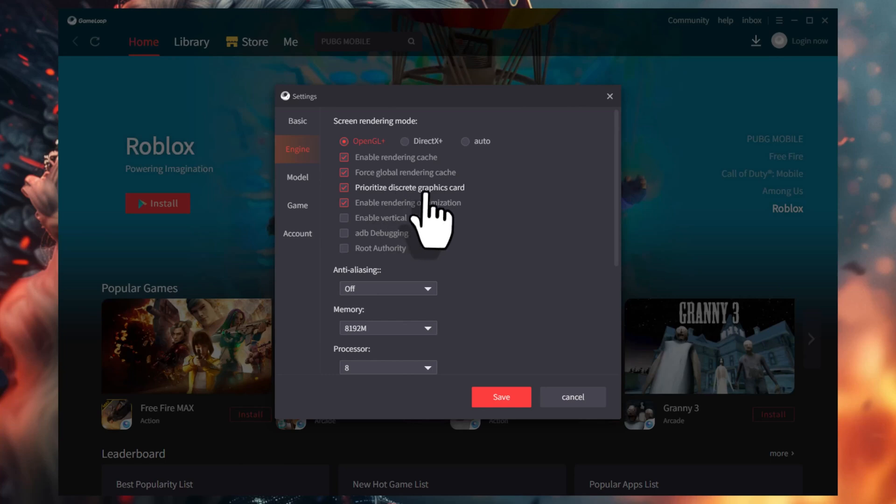
{"action": "mouse_move", "coordinate": [449, 229]}
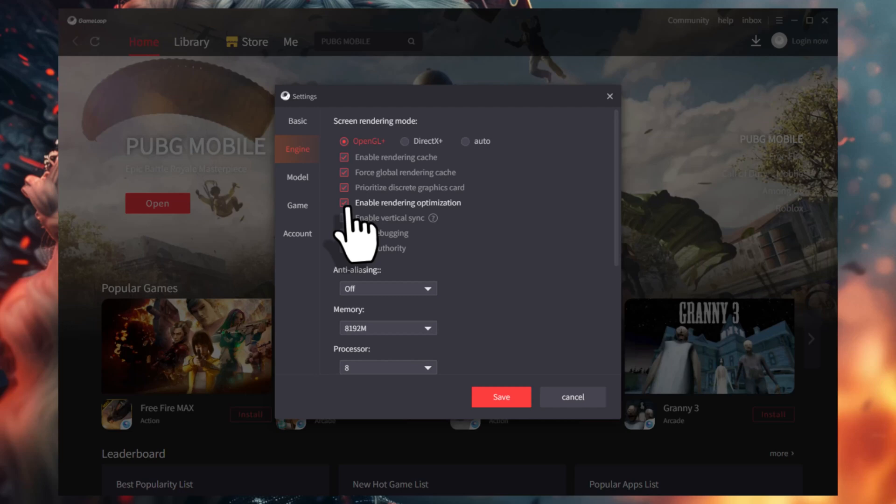
{"action": "mouse_move", "coordinate": [481, 300]}
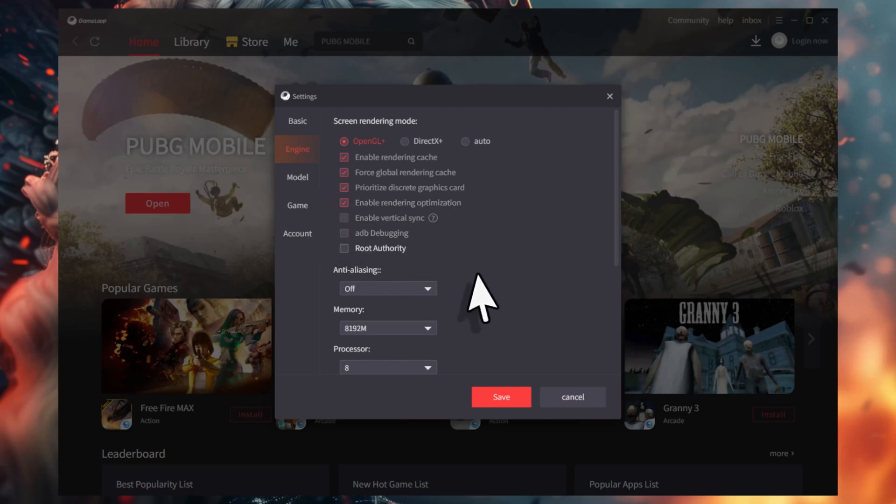
{"action": "scroll", "scroll_direction": "down", "scroll_amount": 3}
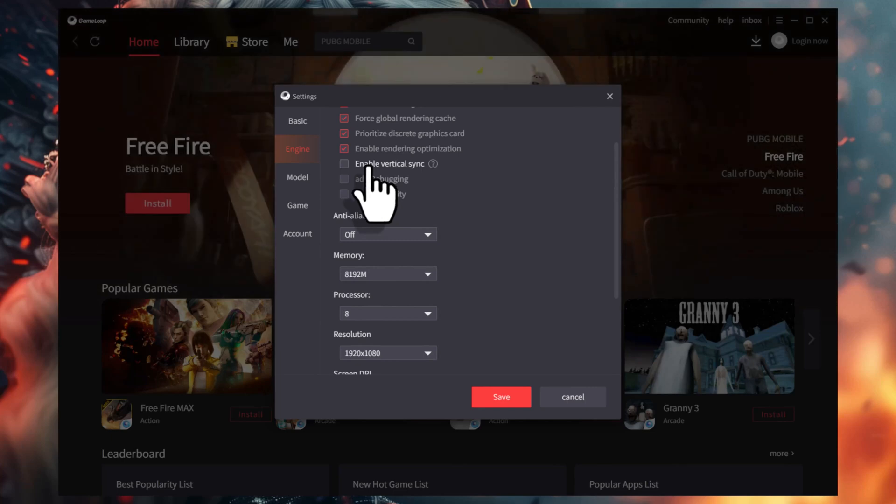
{"action": "mouse_move", "coordinate": [455, 197]}
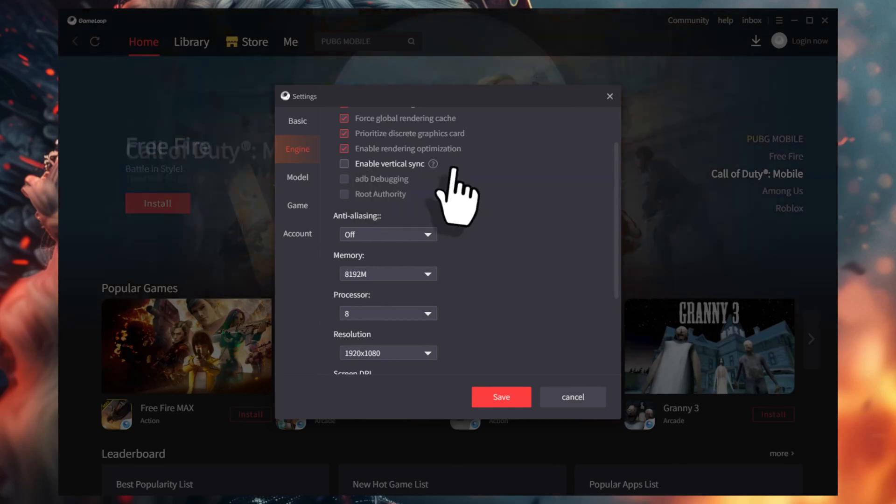
{"action": "mouse_move", "coordinate": [433, 164]}
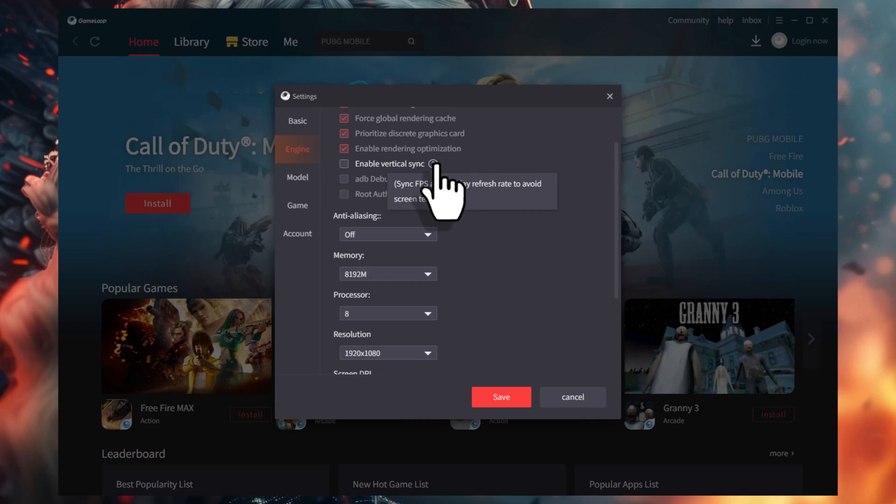
{"action": "mouse_move", "coordinate": [360, 194]}
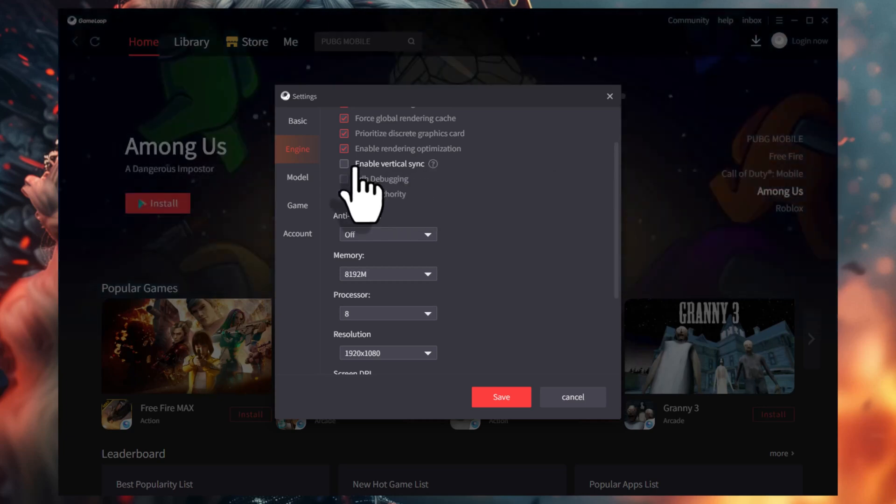
{"action": "mouse_move", "coordinate": [380, 203]}
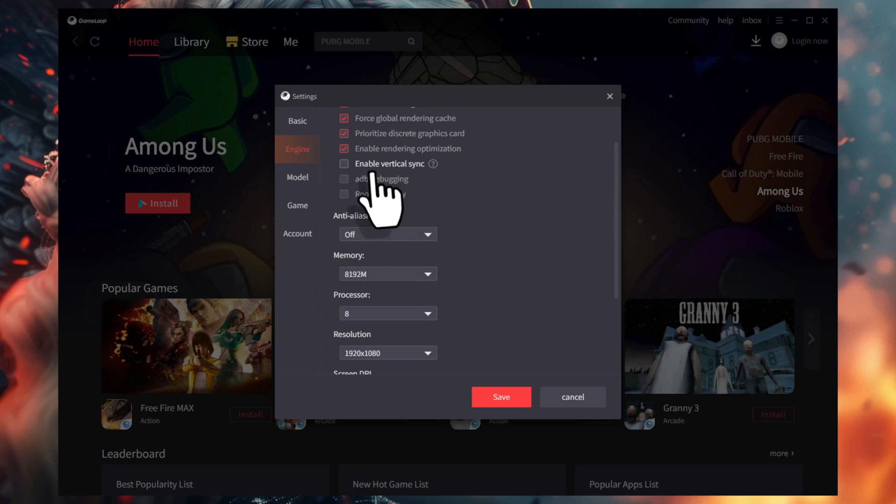
{"action": "scroll", "scroll_direction": "down", "scroll_amount": 3}
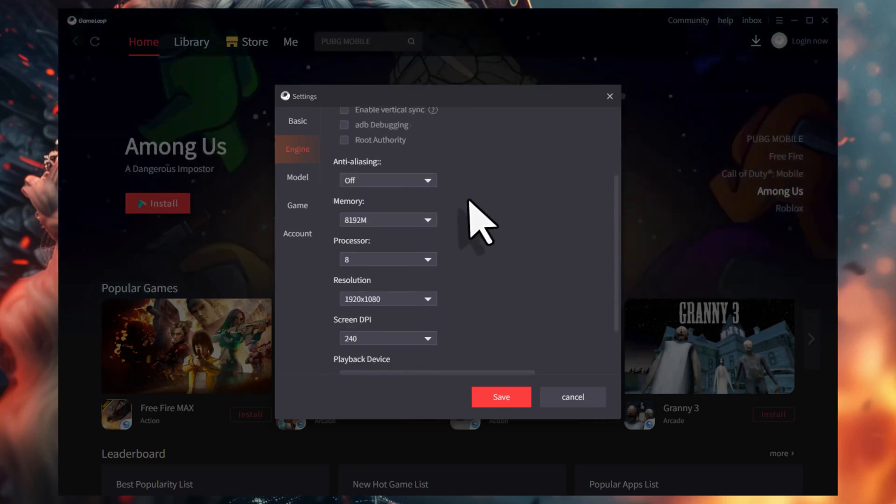
{"action": "mouse_move", "coordinate": [358, 194]}
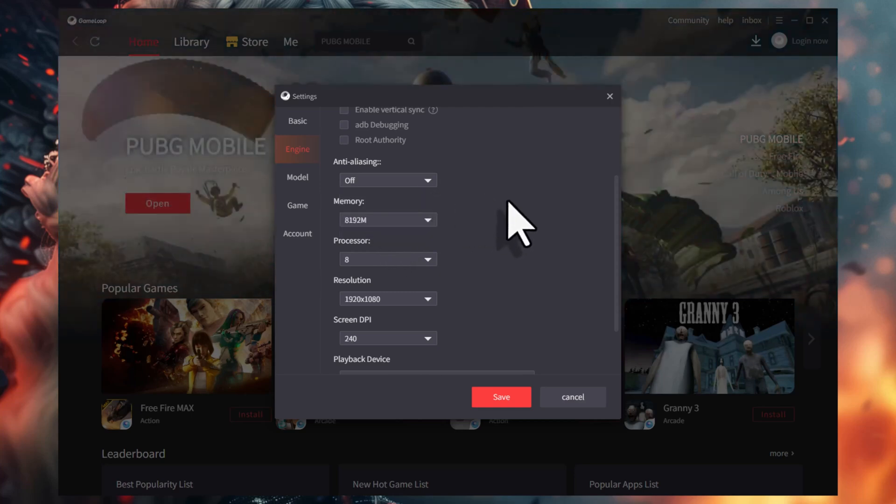
{"action": "mouse_move", "coordinate": [483, 215]}
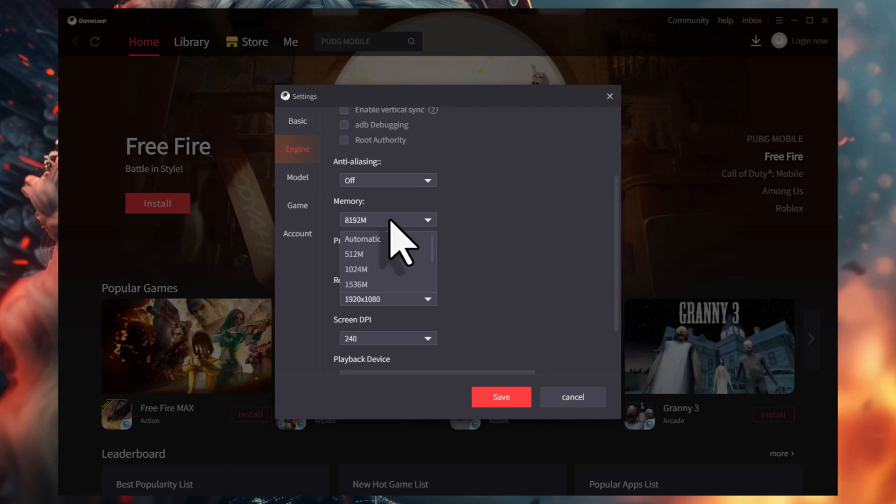
{"action": "left_click", "coordinate": [388, 219]}
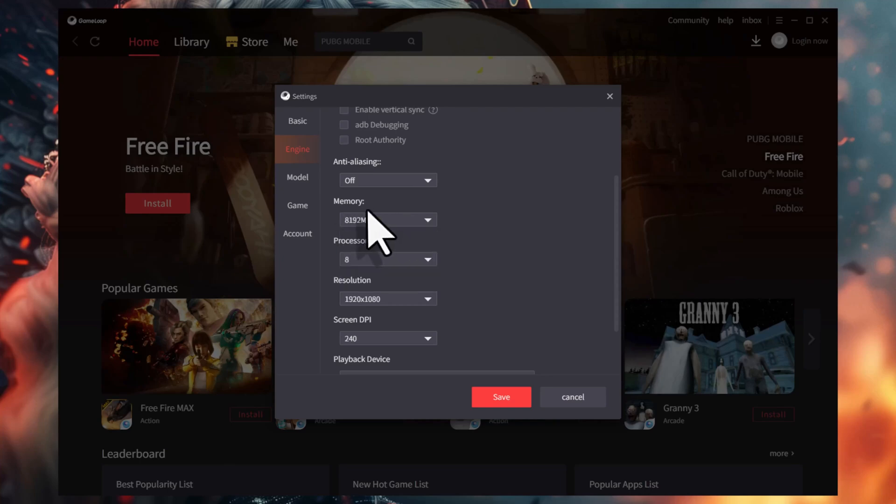
{"action": "left_click", "coordinate": [426, 219]}
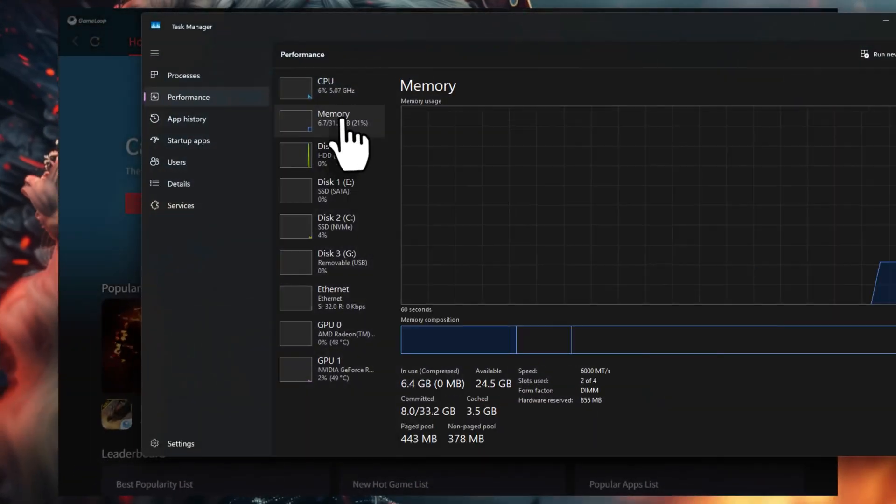
{"action": "mouse_move", "coordinate": [606, 417]}
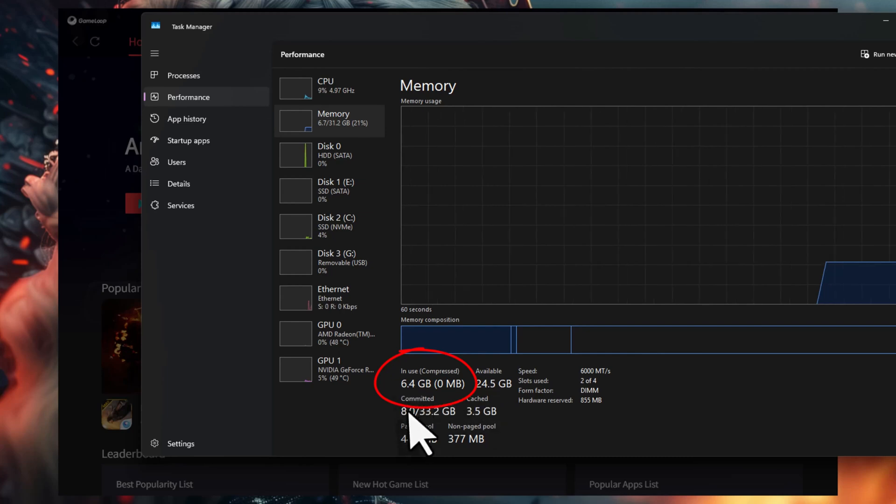
{"action": "mouse_move", "coordinate": [446, 452]}
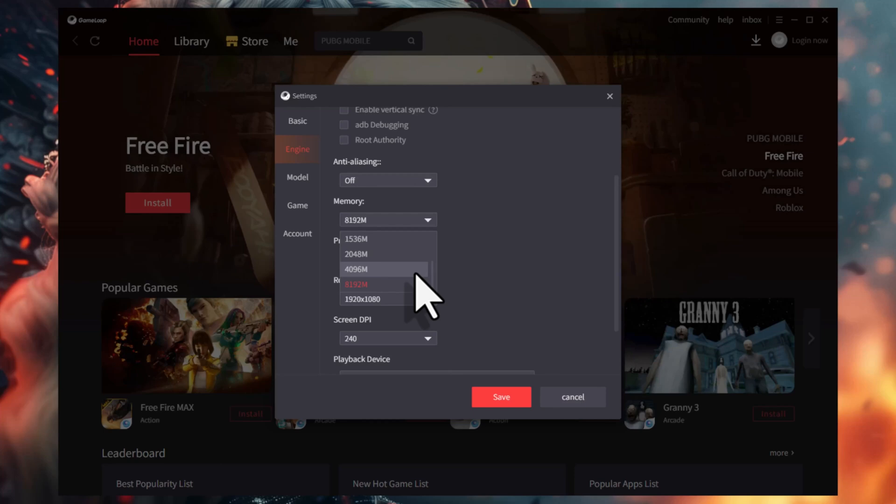
Keep the emulator memory allocation at 8192M.
{"action": "left_click", "coordinate": [356, 284]}
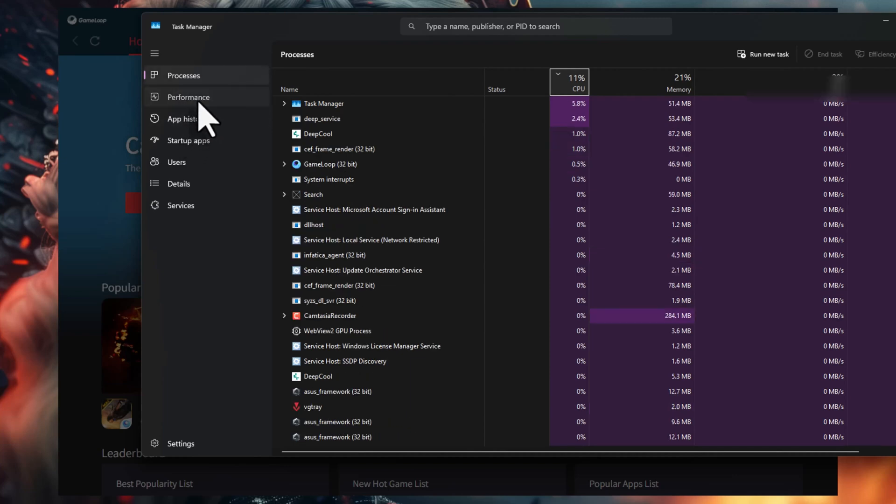
Check the PC's processor details and set the emulator processor allocation to Automatic.
{"action": "left_click", "coordinate": [188, 96]}
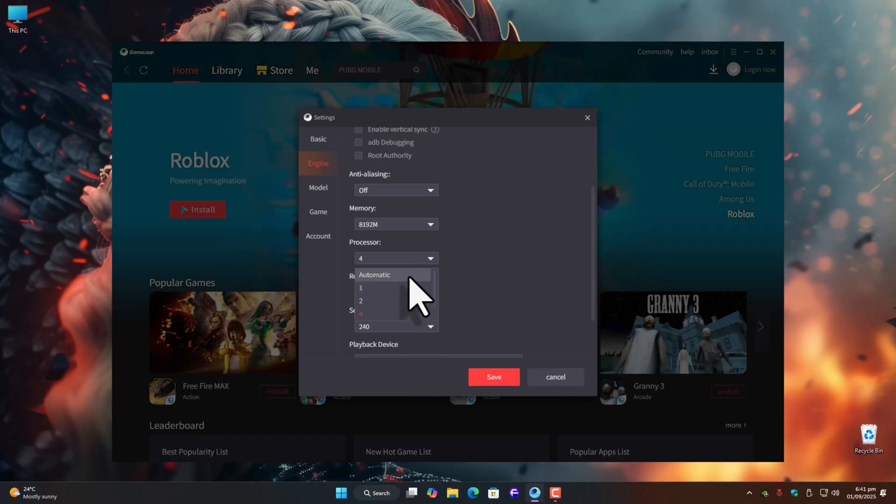
{"action": "left_click", "coordinate": [373, 275]}
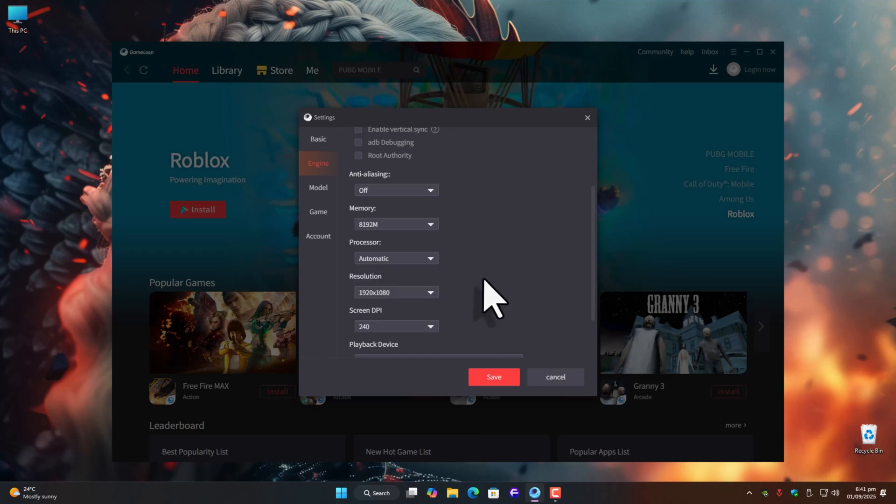
{"action": "scroll", "scroll_direction": "down", "scroll_amount": 3}
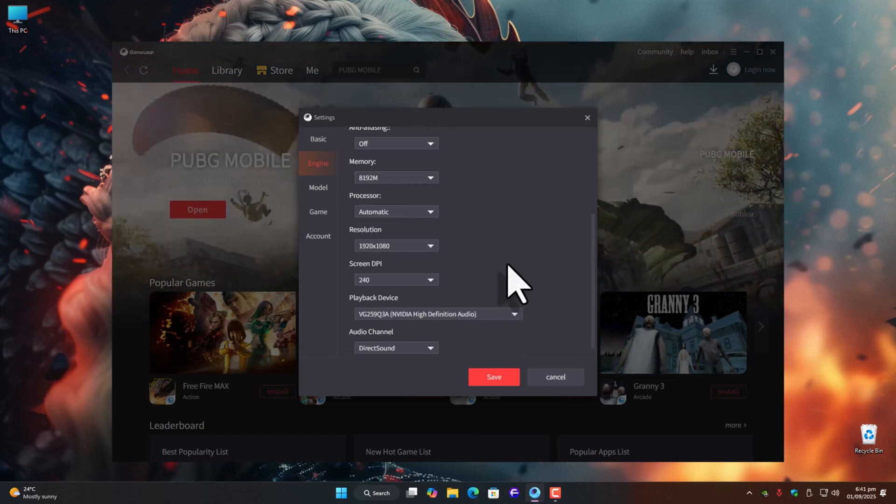
{"action": "mouse_move", "coordinate": [457, 257]}
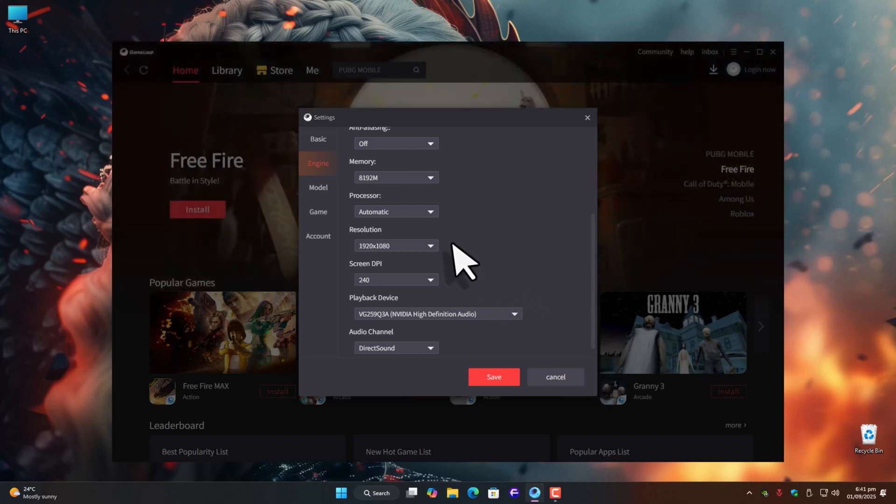
Review the resolution choices and keep the emulator resolution at 1920x1080.
{"action": "left_click", "coordinate": [429, 245]}
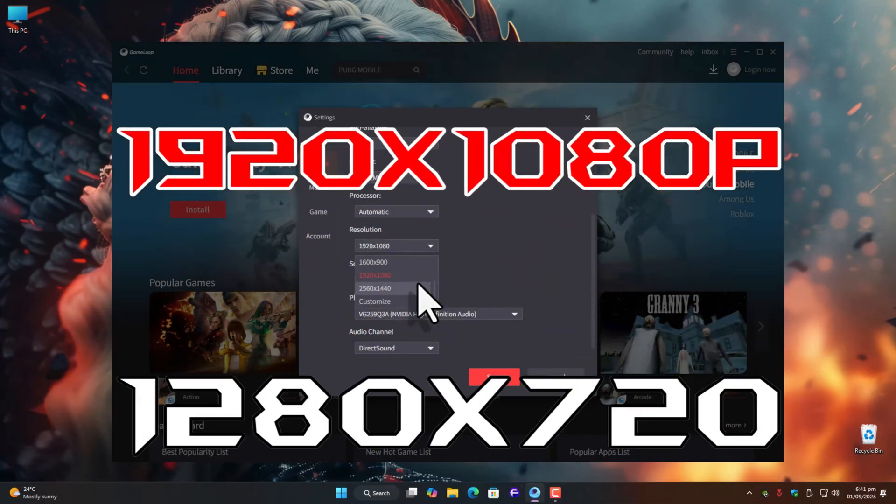
{"action": "left_click", "coordinate": [375, 275]}
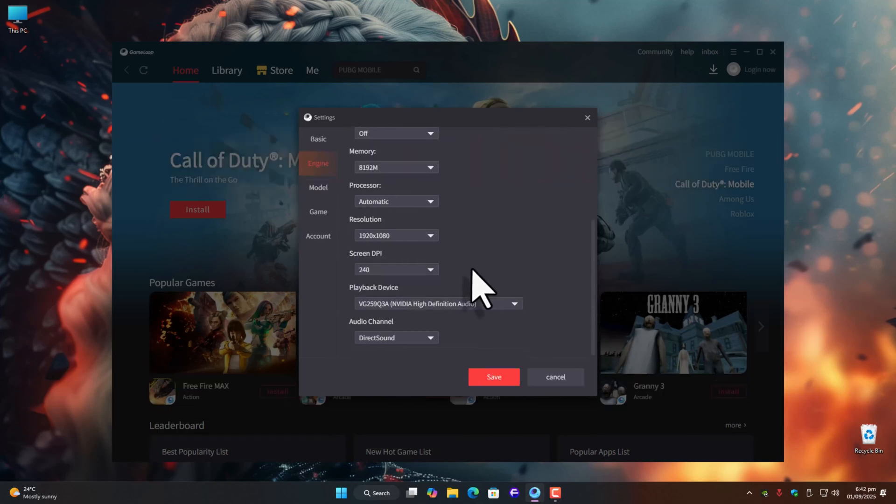
{"action": "left_click", "coordinate": [430, 269]}
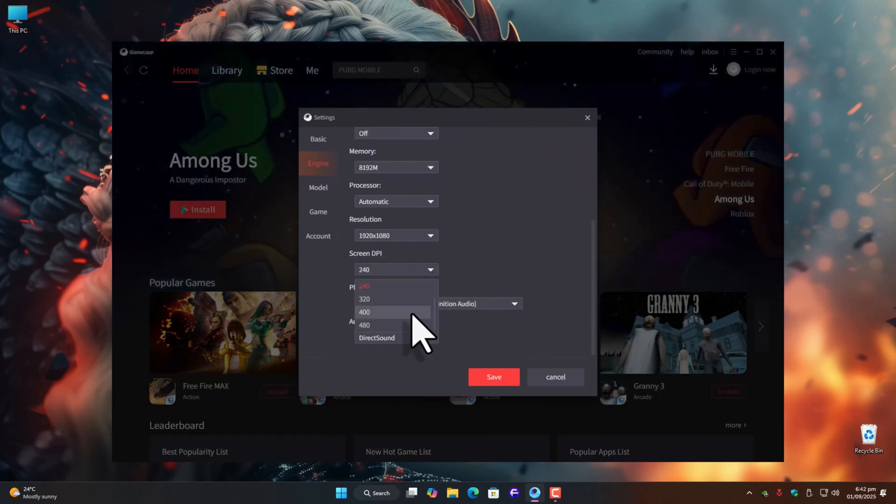
{"action": "scroll", "scroll_direction": "up", "scroll_amount": 3}
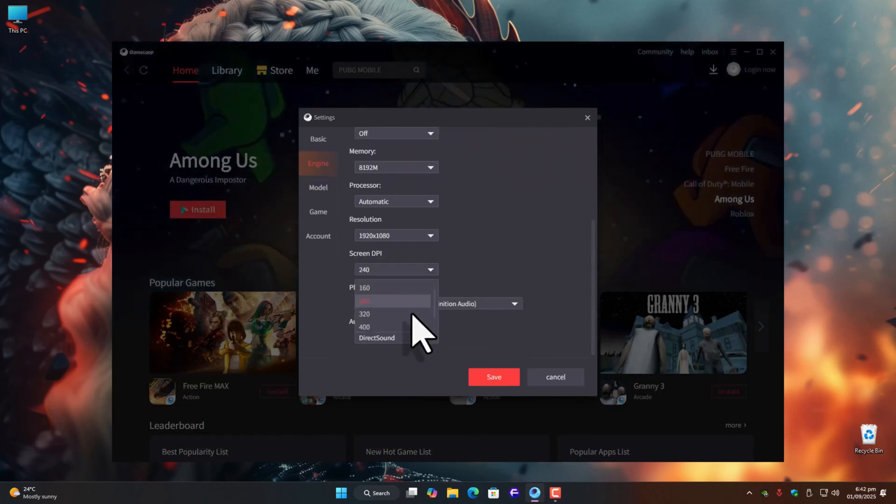
{"action": "scroll", "scroll_direction": "down", "scroll_amount": 3}
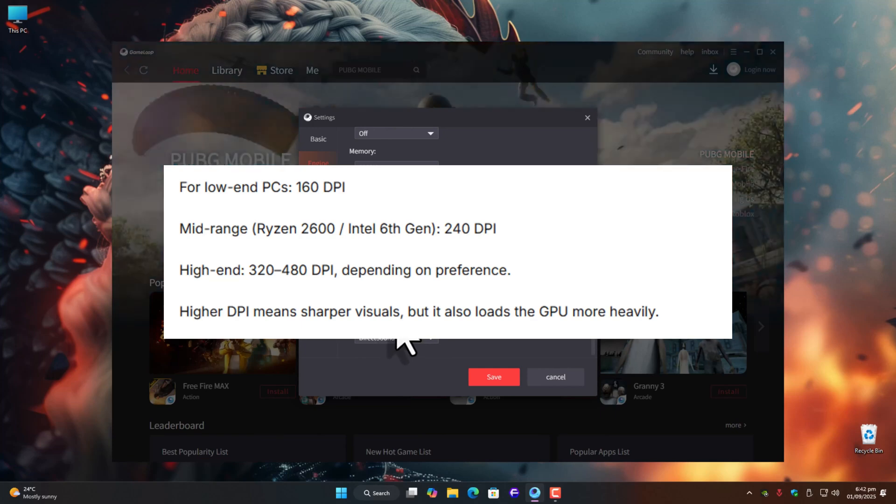
{"action": "mouse_move", "coordinate": [406, 343]}
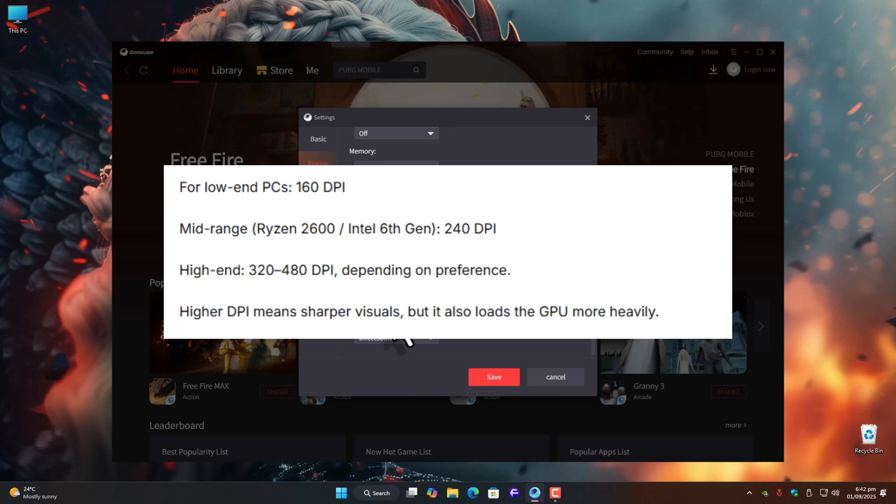
{"action": "mouse_move", "coordinate": [401, 349]}
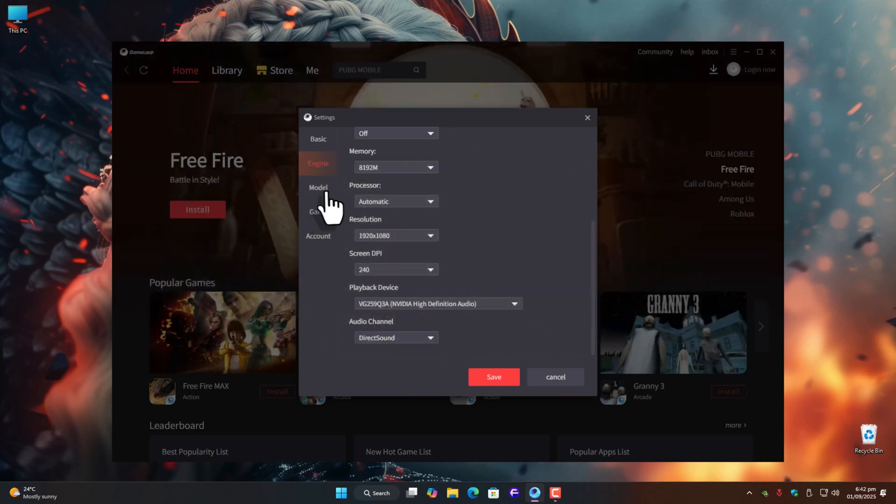
View the phone model as Samsung Galaxy S20 Ultra, then the PUBG Mobile game definition settings.
{"action": "left_click", "coordinate": [317, 187]}
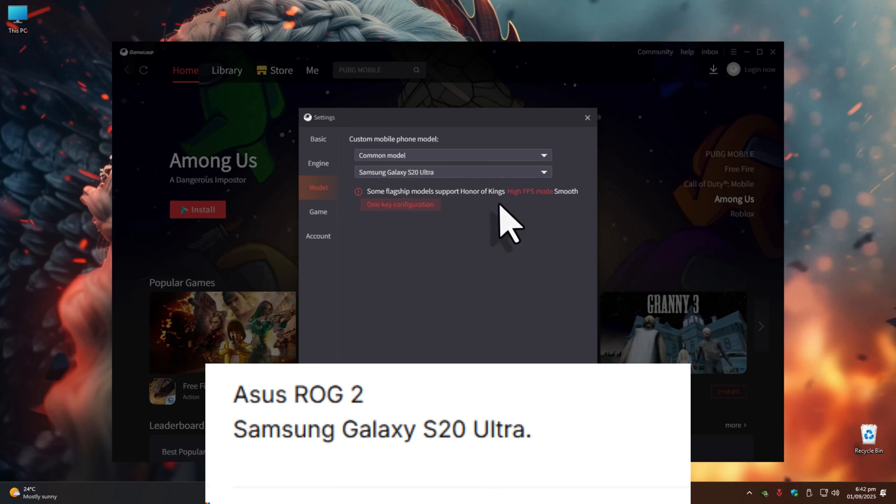
{"action": "left_click", "coordinate": [317, 212]}
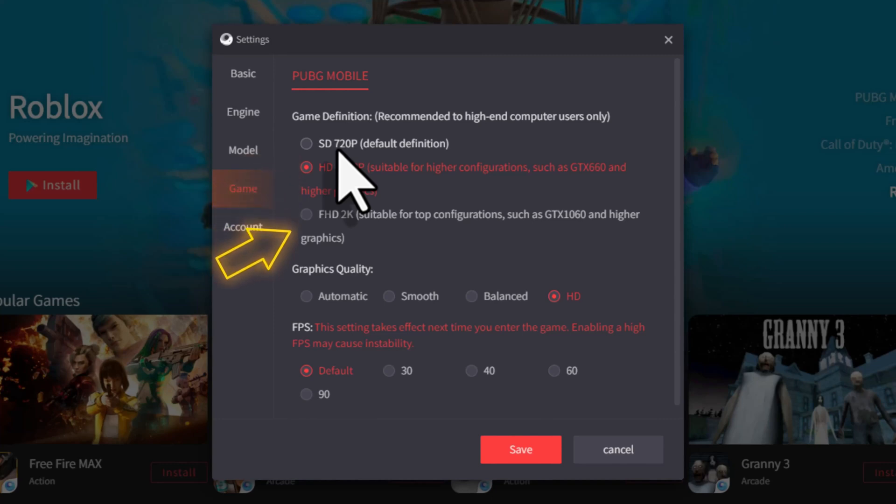
{"action": "mouse_move", "coordinate": [257, 154]}
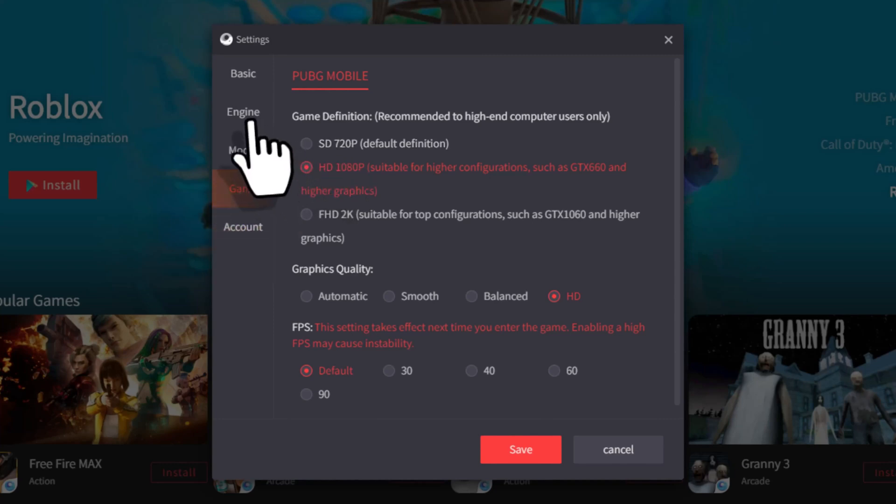
{"action": "left_click", "coordinate": [243, 74]}
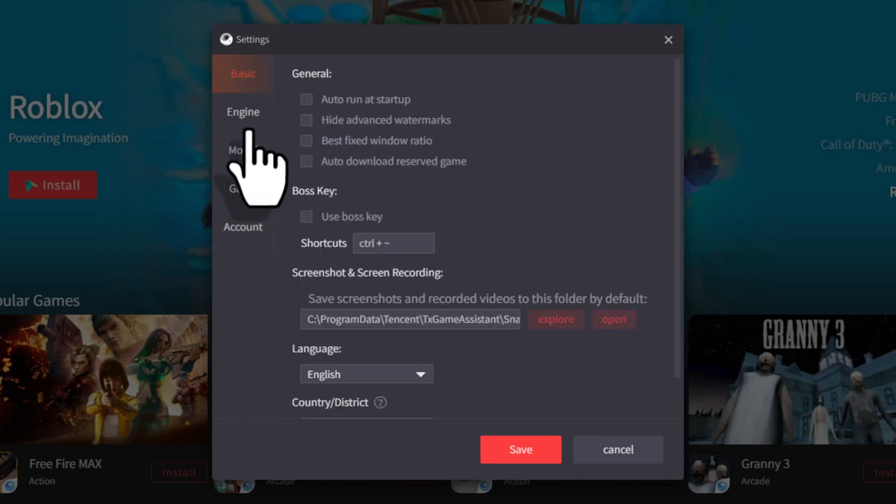
{"action": "left_click", "coordinate": [243, 111]}
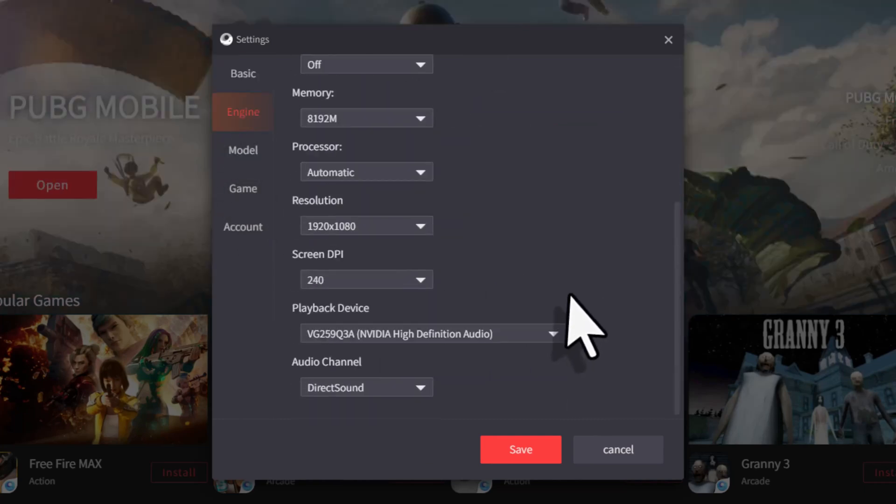
{"action": "left_click", "coordinate": [366, 225]}
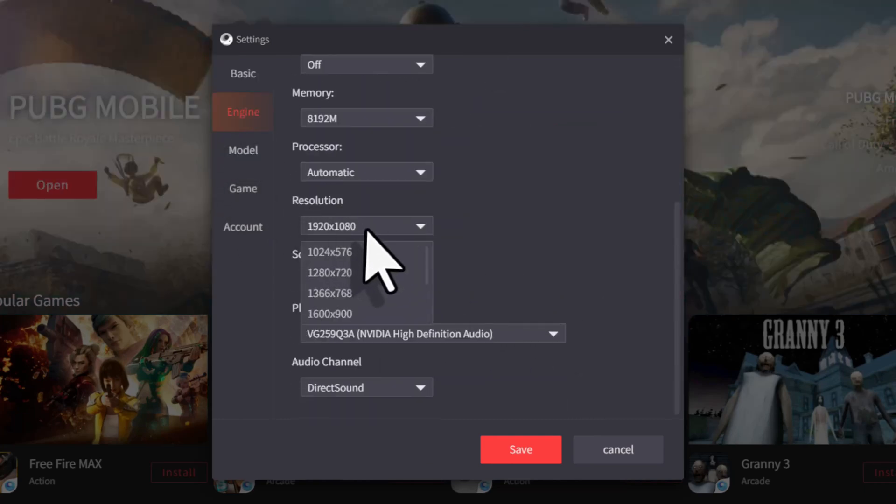
{"action": "mouse_move", "coordinate": [355, 273]}
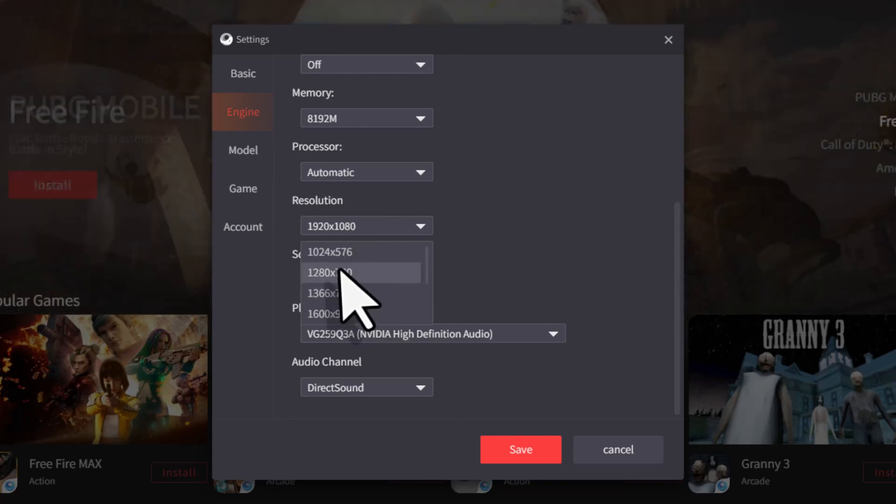
{"action": "mouse_move", "coordinate": [619, 286]}
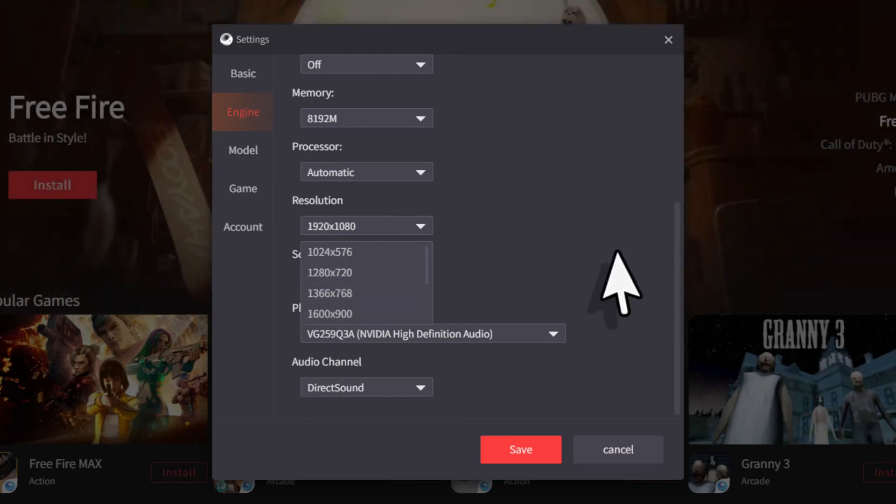
{"action": "left_click", "coordinate": [242, 188]}
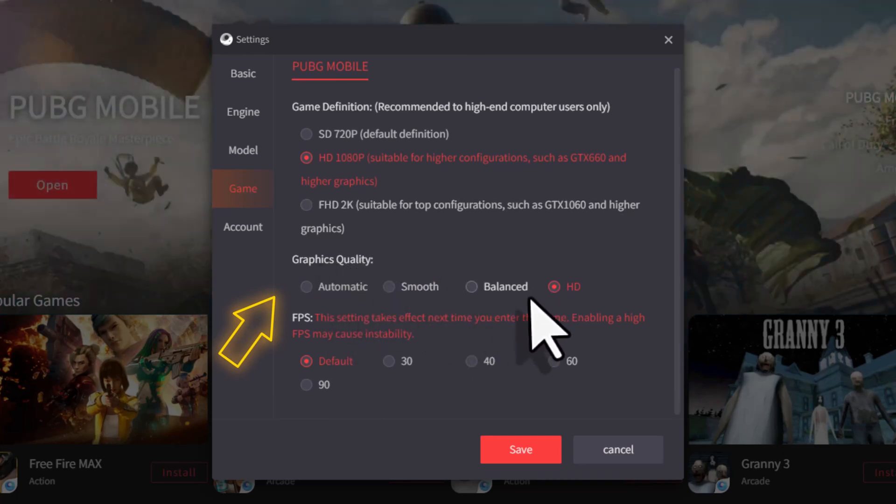
{"action": "mouse_move", "coordinate": [411, 320]}
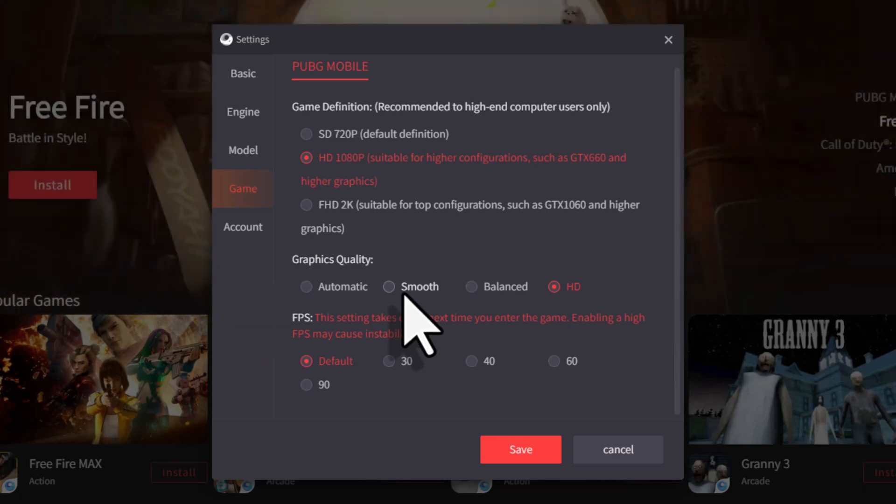
Set PUBG Mobile graphics quality to Automatic, keeping HD 1080P definition and default FPS.
{"action": "left_click", "coordinate": [306, 286]}
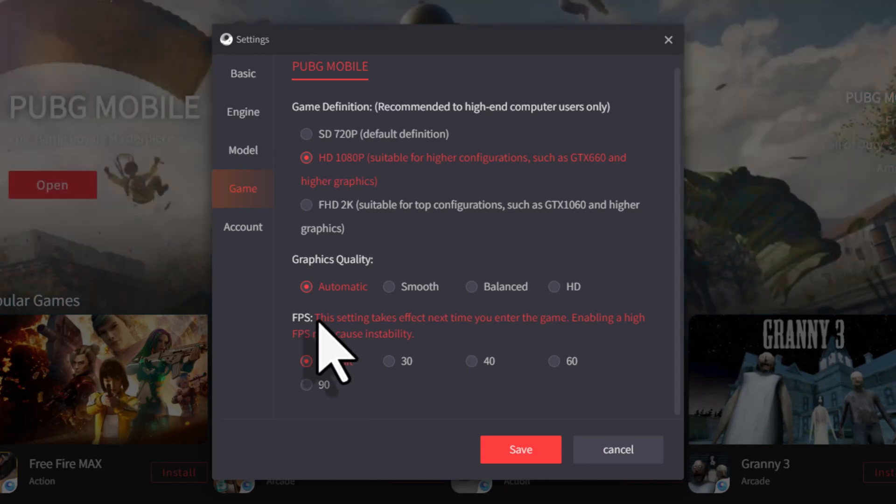
{"action": "mouse_move", "coordinate": [336, 348]}
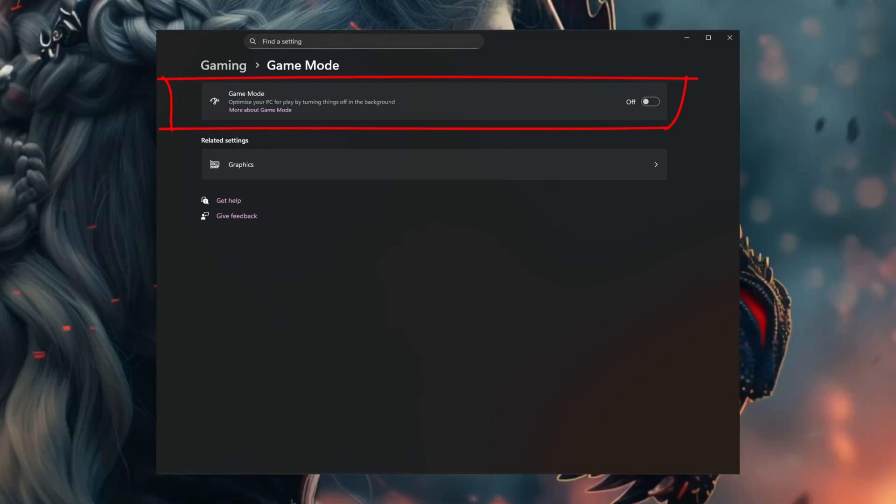
Leave Windows Game Mode off and close Settings, returning to the desktop.
{"action": "left_click", "coordinate": [729, 37]}
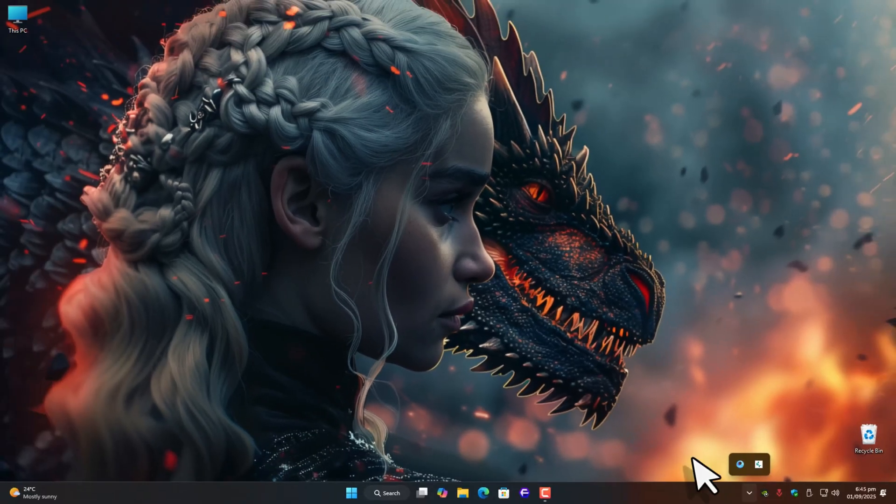